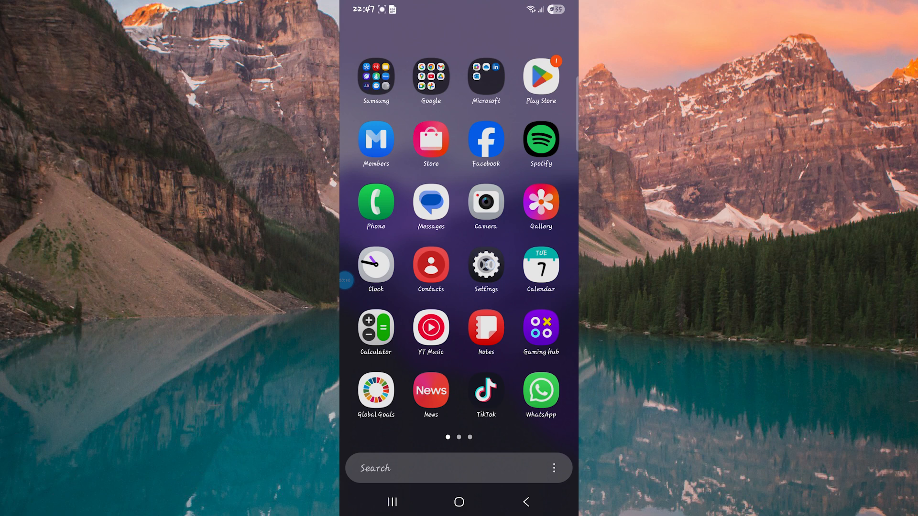
# - Launch Settings from the home screen and reach the Connections page
pyautogui.click(485, 270)
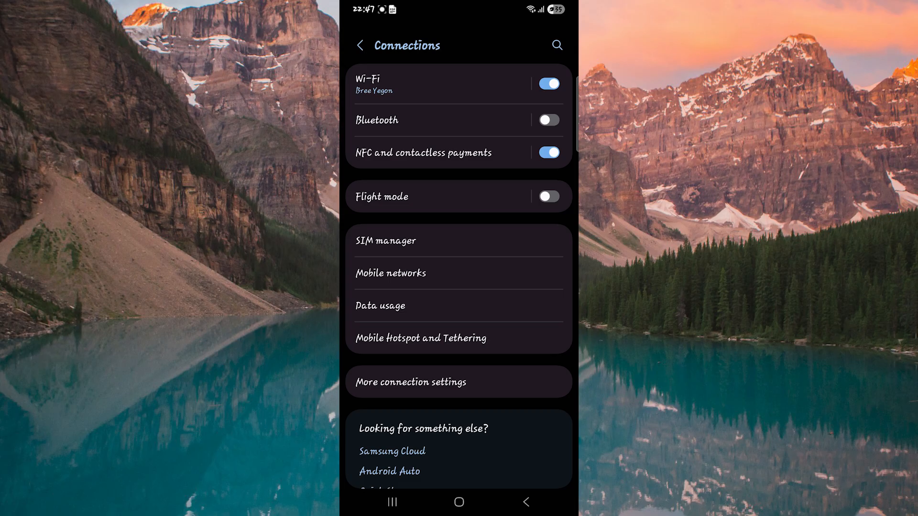
# - Switch the Bluetooth toggle to On so the phone scans for nearby devices
pyautogui.click(376, 121)
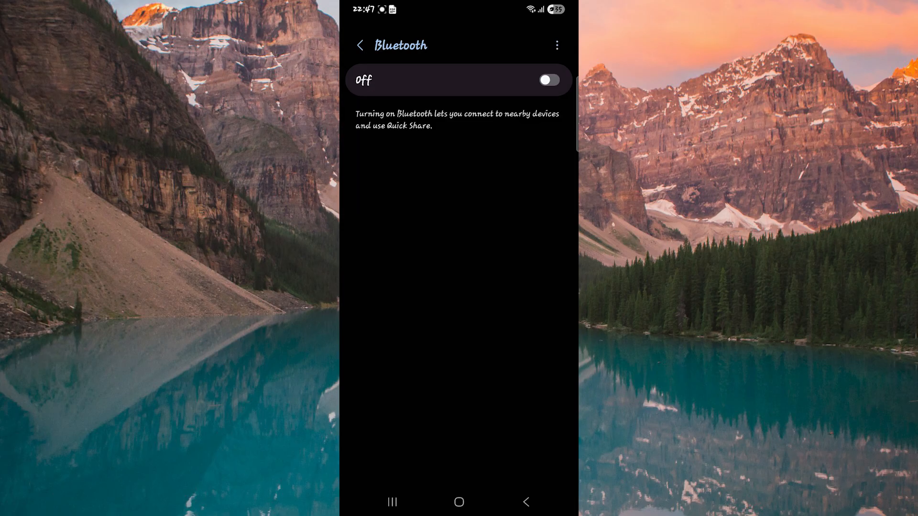
pyautogui.click(548, 80)
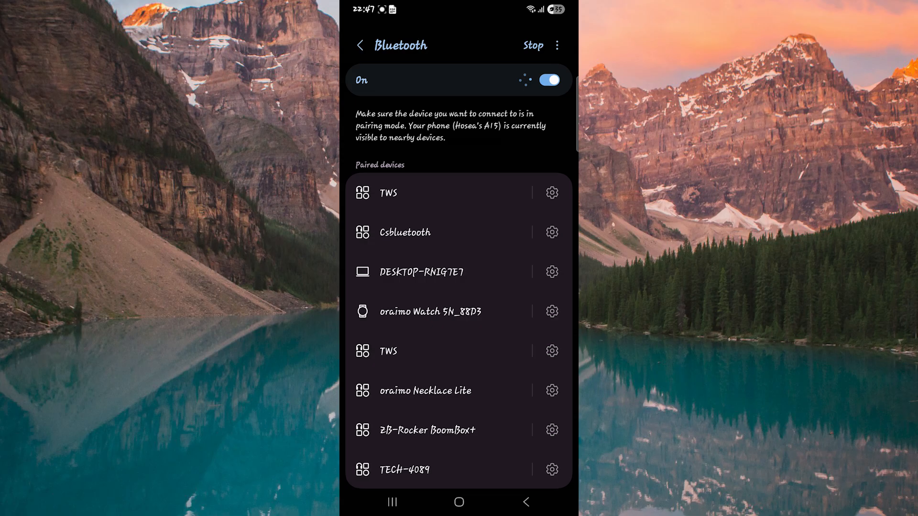
pyautogui.click(533, 46)
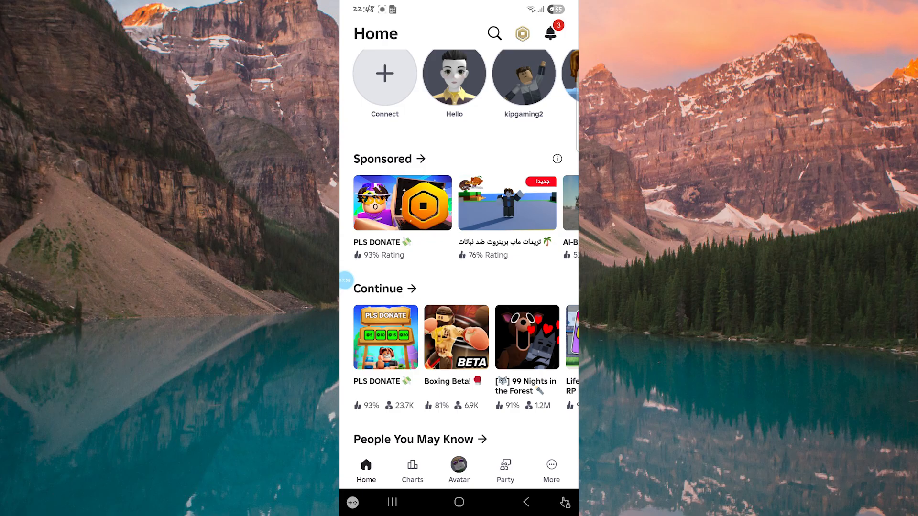
# - Scroll Roblox's Home page to reveal Sponsored, Continue and People You May Know
pyautogui.scroll(-3)
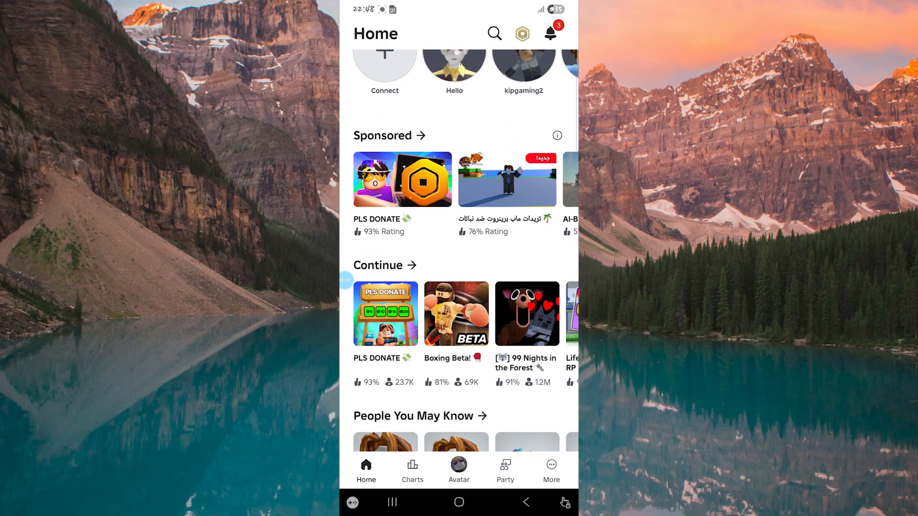